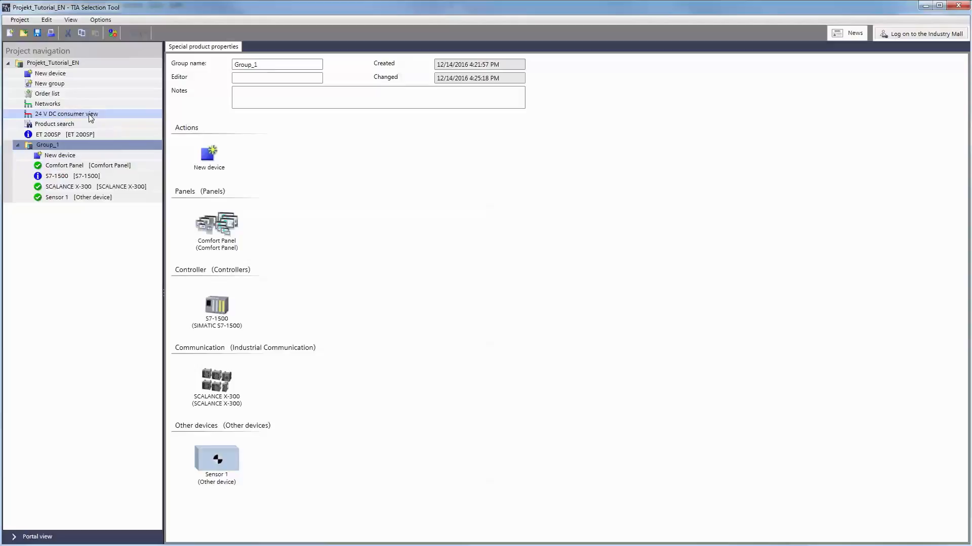
# Show the 24 V DC consumer view and check ET 200SP, Comfort Panel and Sensor 1 status
pyautogui.click(65, 113)
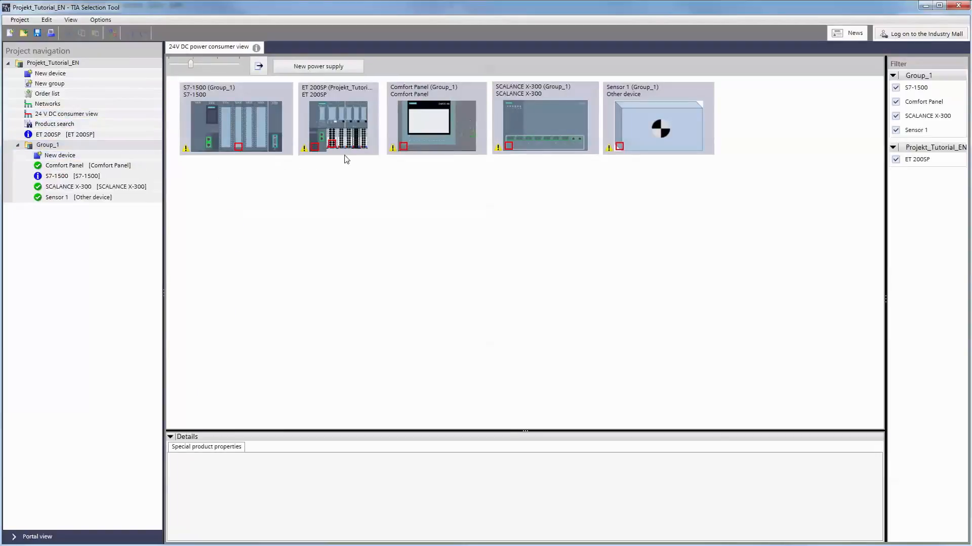
pyautogui.click(338, 119)
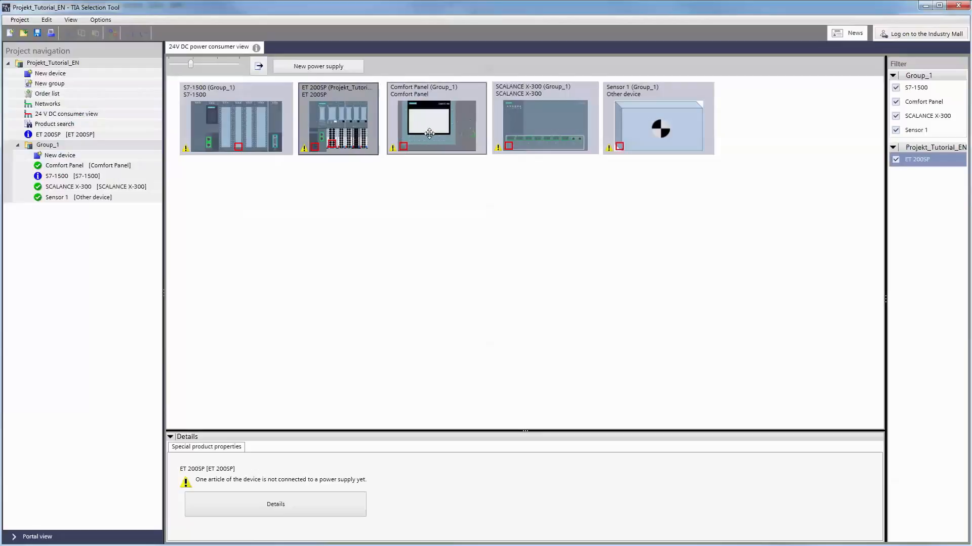
pyautogui.click(431, 123)
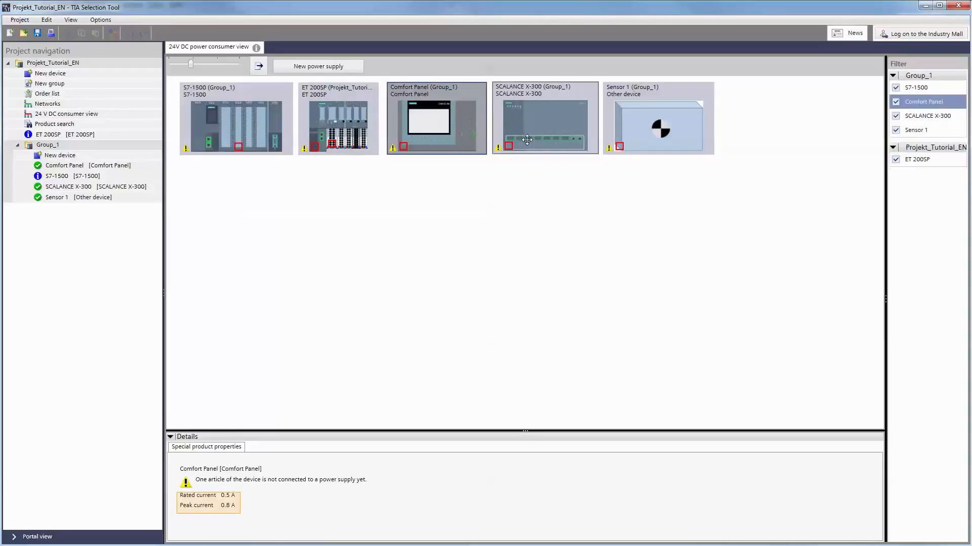
pyautogui.click(526, 122)
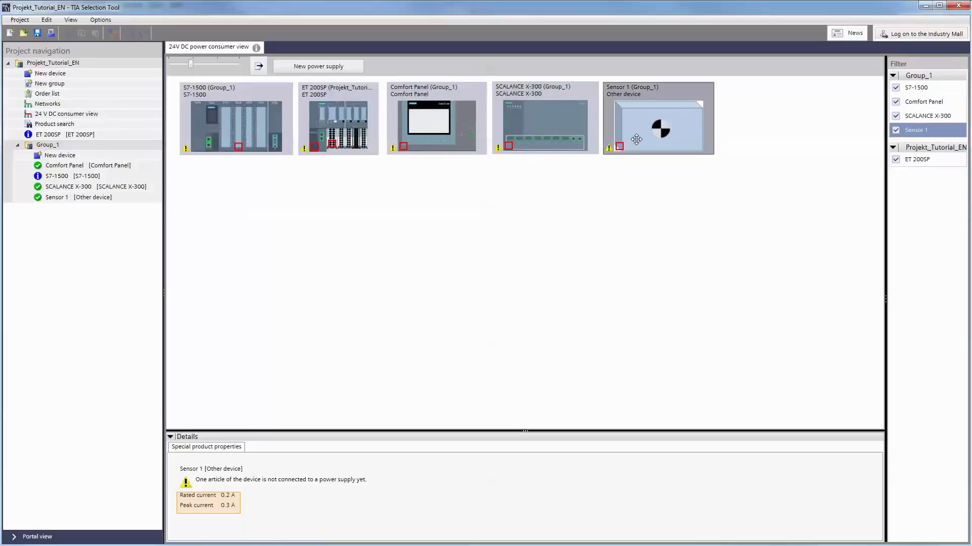
# Review Sensor 1's 0.2 A/0.3 A configuration, then check the S7-1500's supply status
pyautogui.rightClick(635, 140)
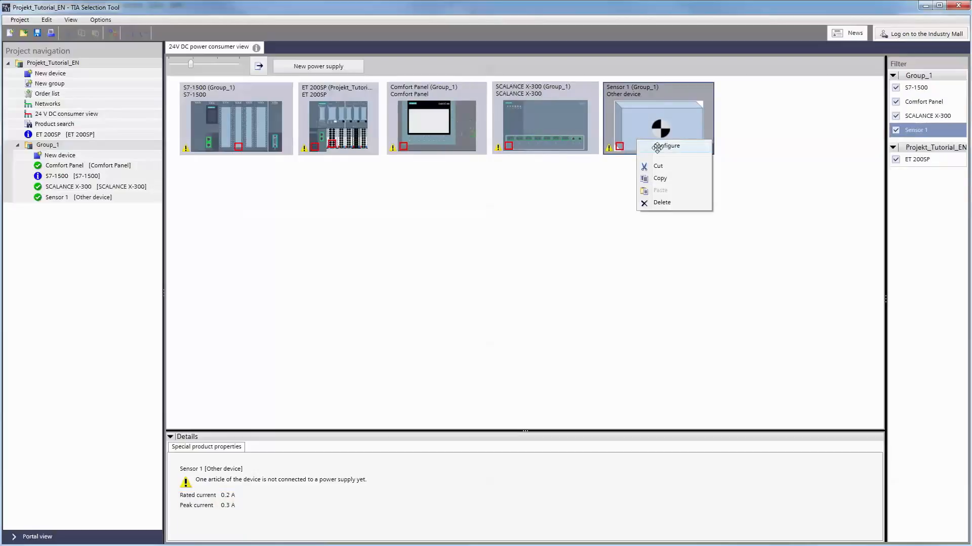
pyautogui.click(668, 146)
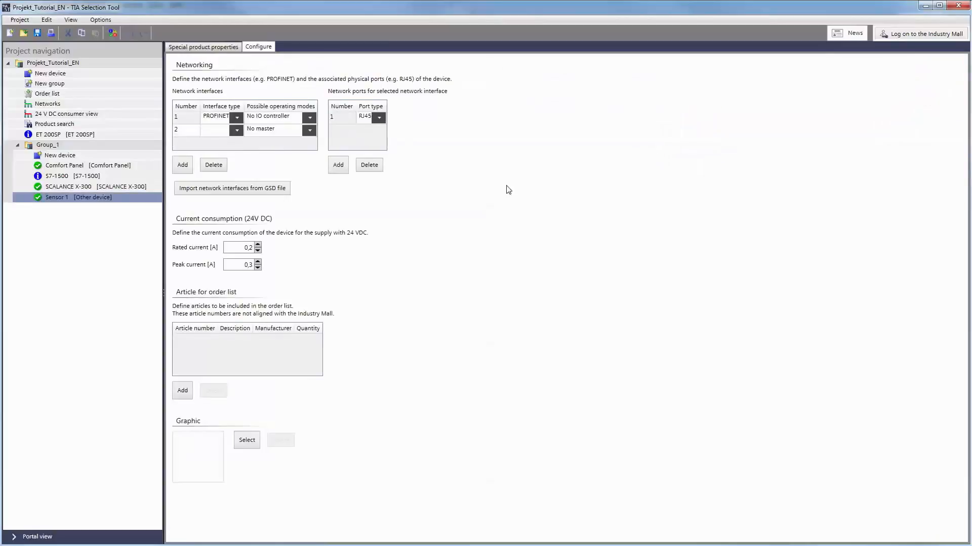
pyautogui.moveTo(188, 171)
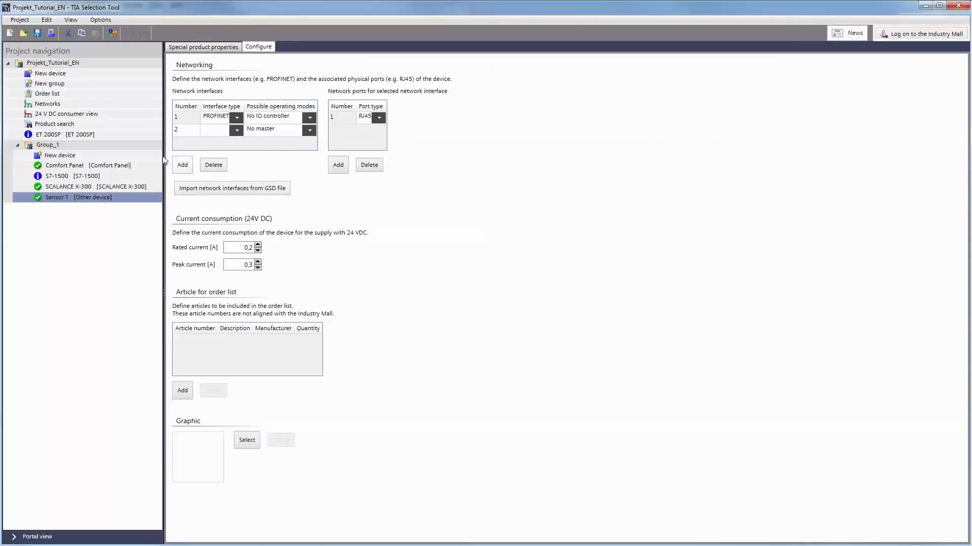
pyautogui.click(67, 114)
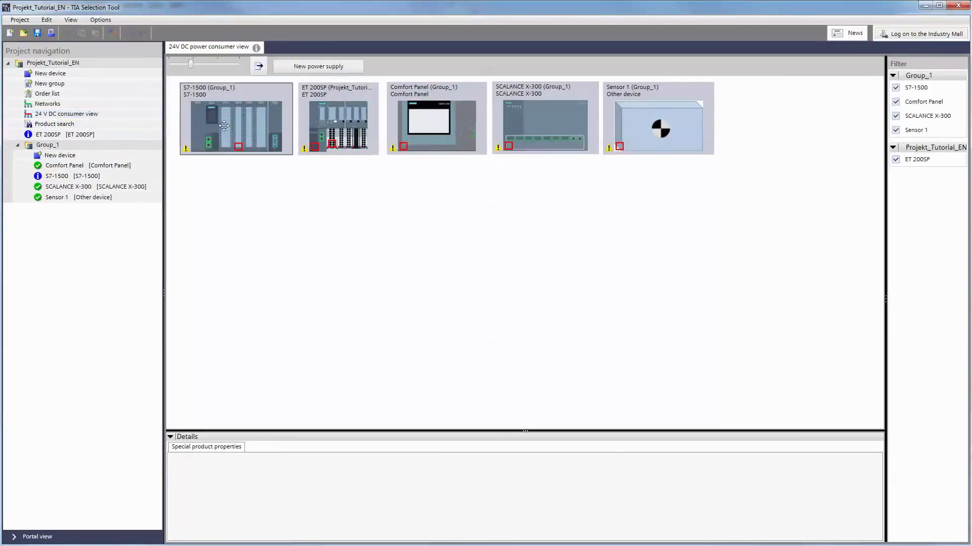
pyautogui.click(239, 125)
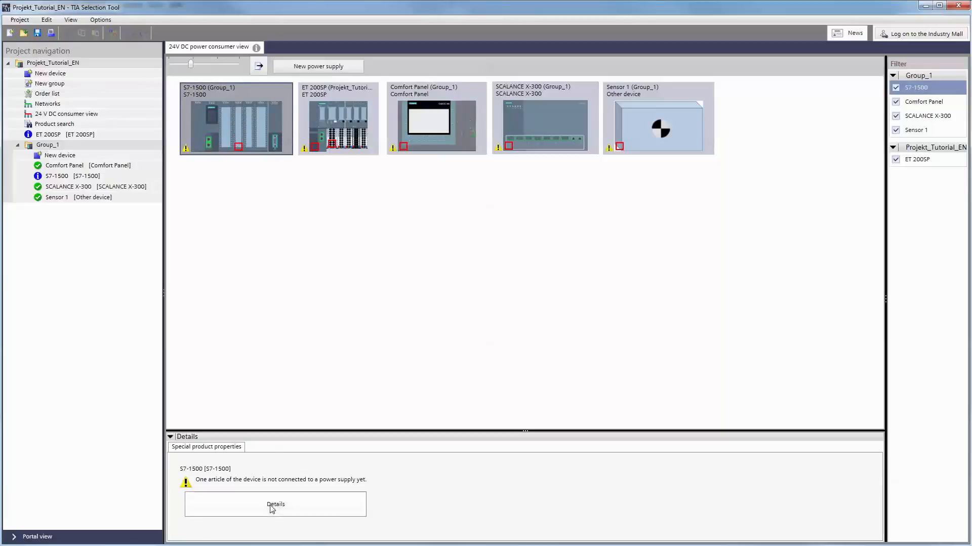
# Raise the S7-1500's first load current consumption from 4 A to 4.3 A and apply it
pyautogui.click(274, 504)
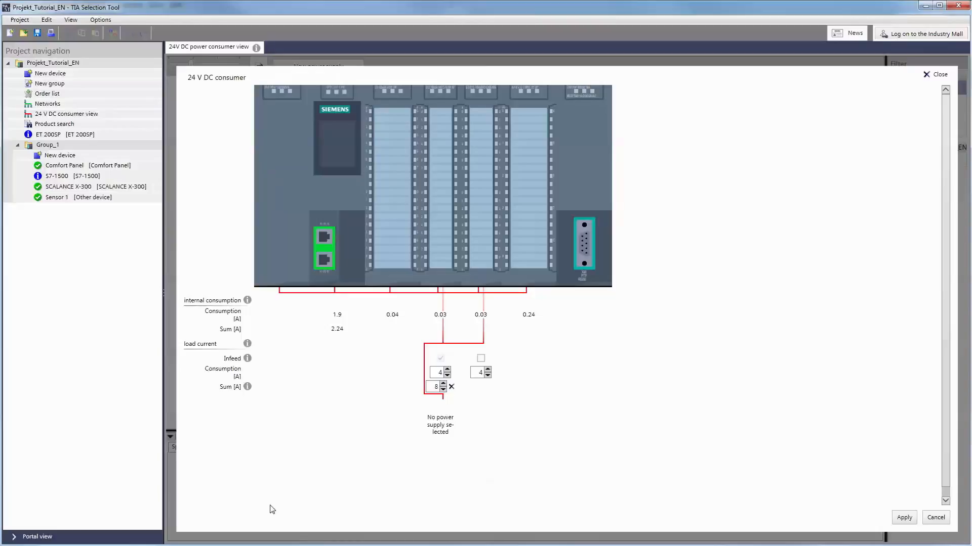
pyautogui.moveTo(249, 377)
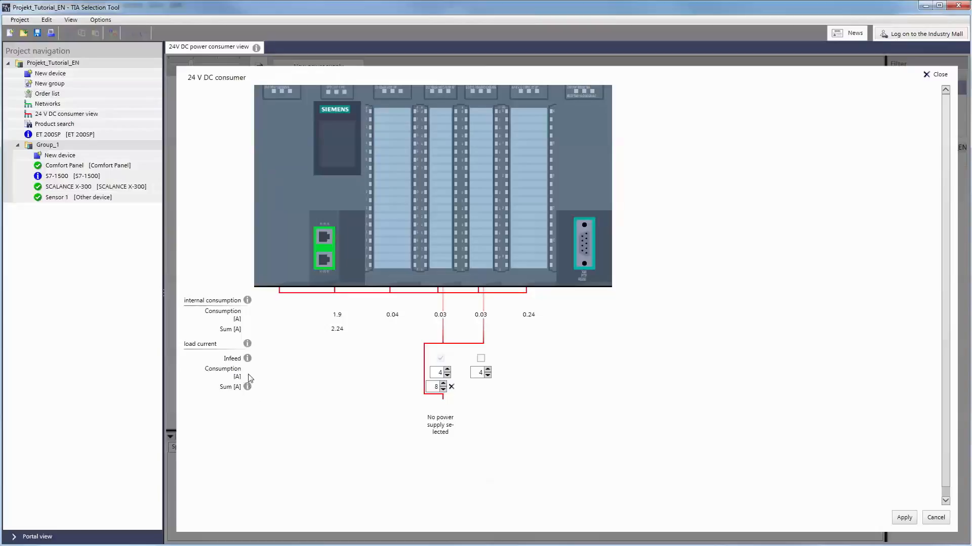
pyautogui.moveTo(257, 303)
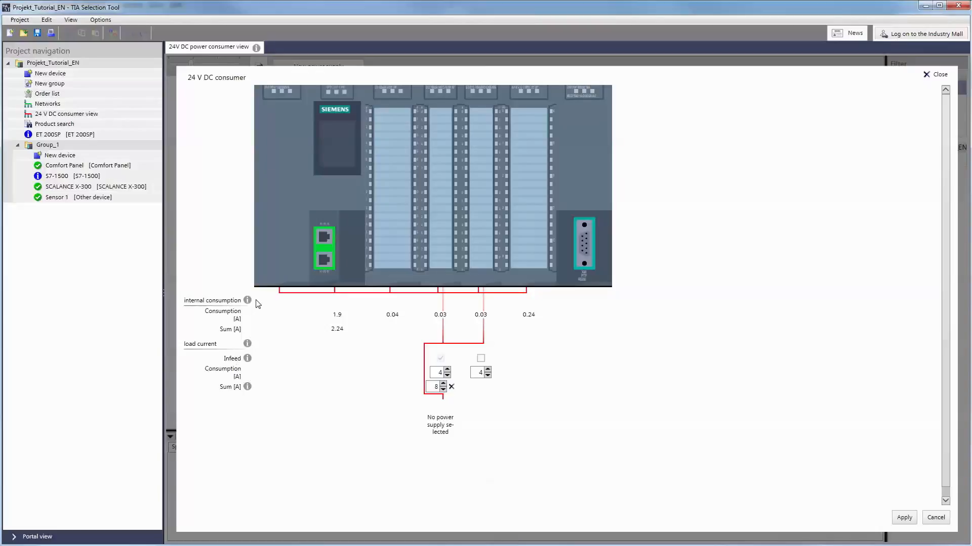
pyautogui.moveTo(255, 317)
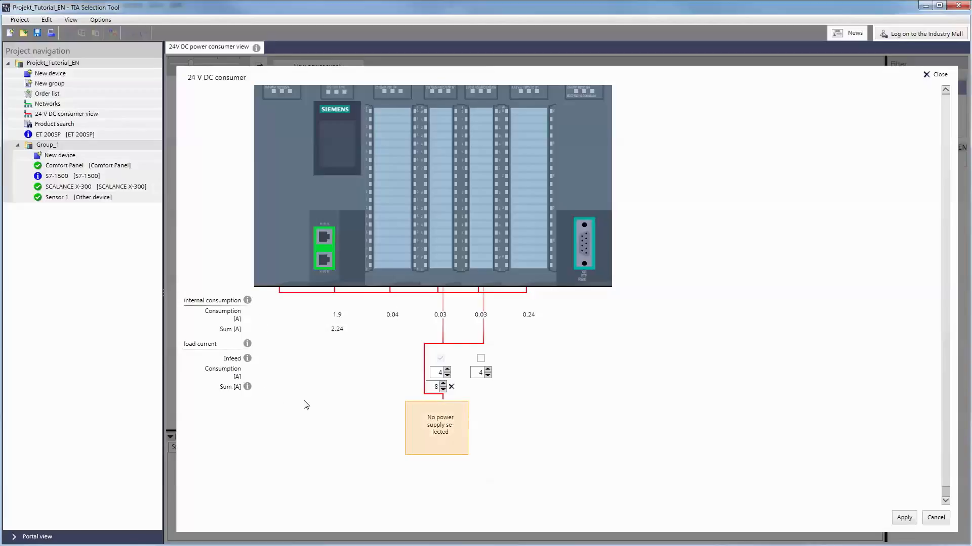
pyautogui.moveTo(340, 455)
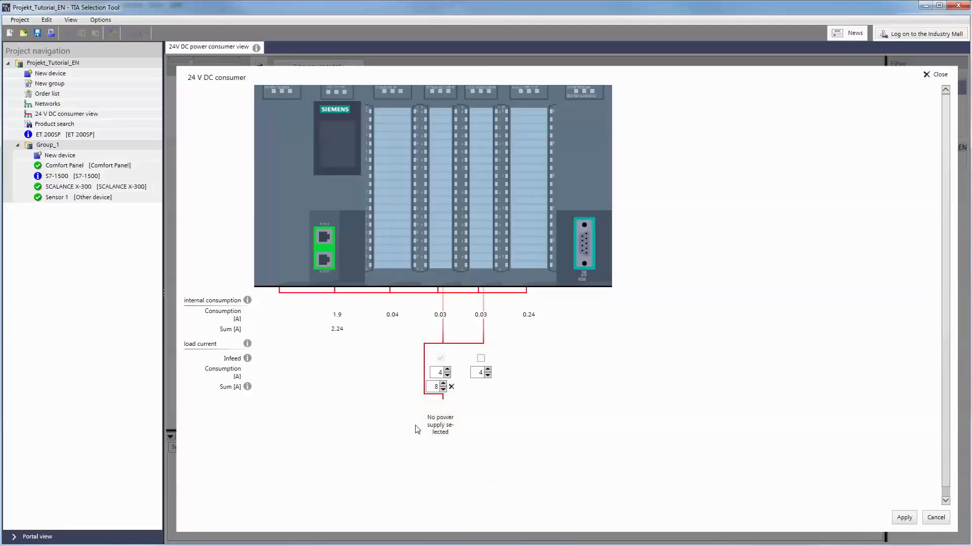
pyautogui.click(447, 371)
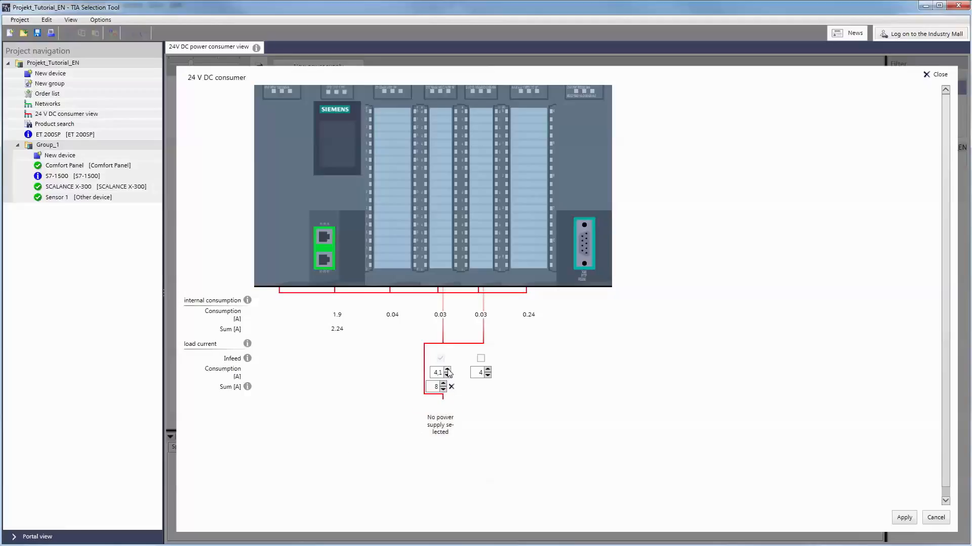
pyautogui.click(448, 369)
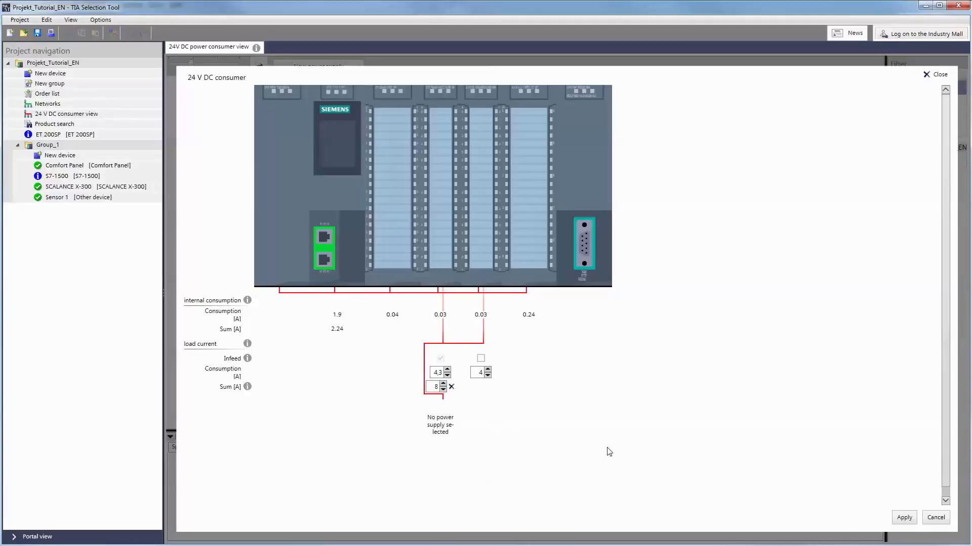
pyautogui.moveTo(904, 518)
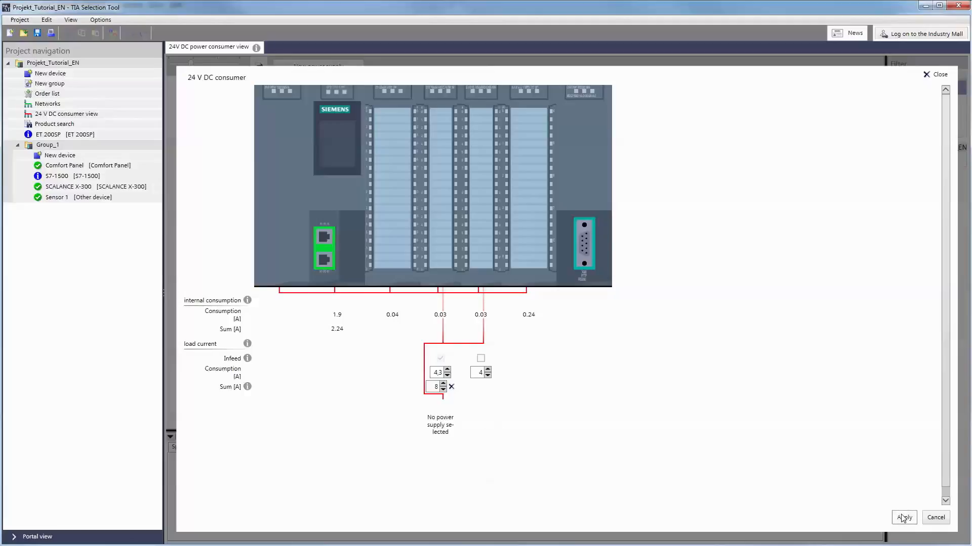
pyautogui.click(904, 518)
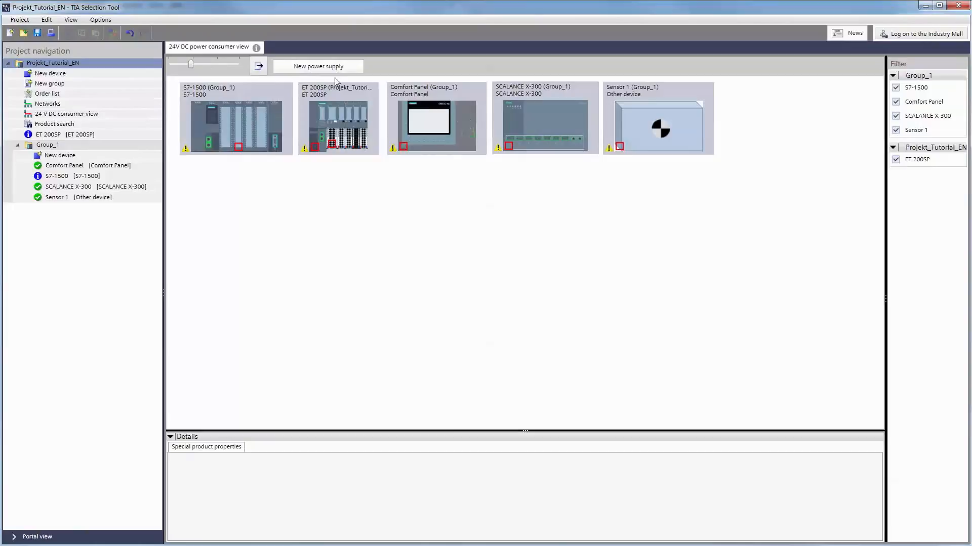
pyautogui.moveTo(365, 192)
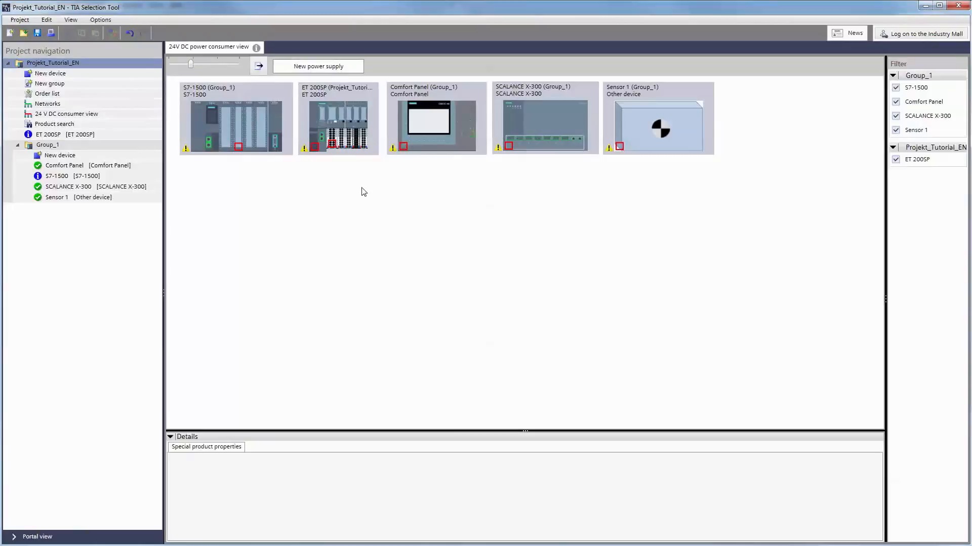
# Place a new power supply below the devices and wire it to the Comfort Panel on 24 V DC_1
pyautogui.click(318, 66)
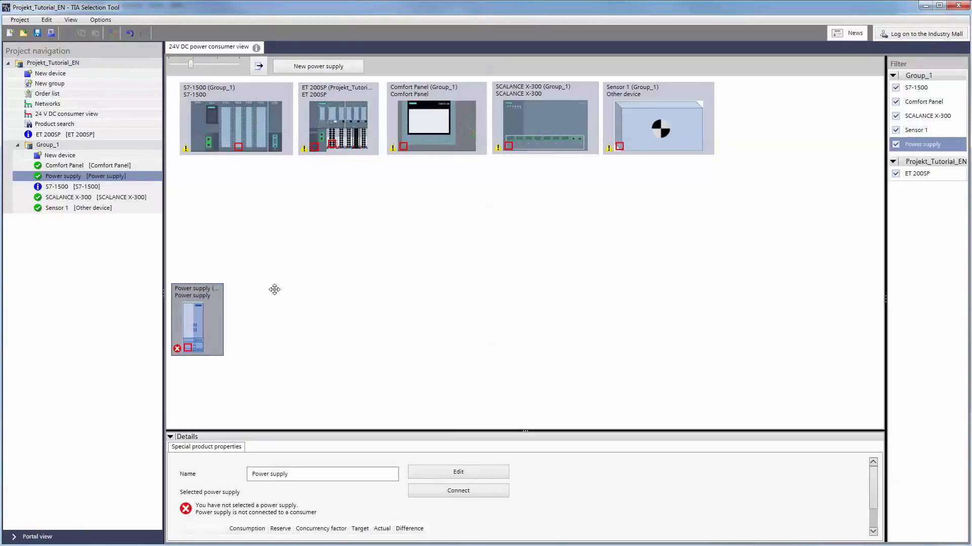
pyautogui.moveTo(198, 318); pyautogui.dragTo(432, 276)
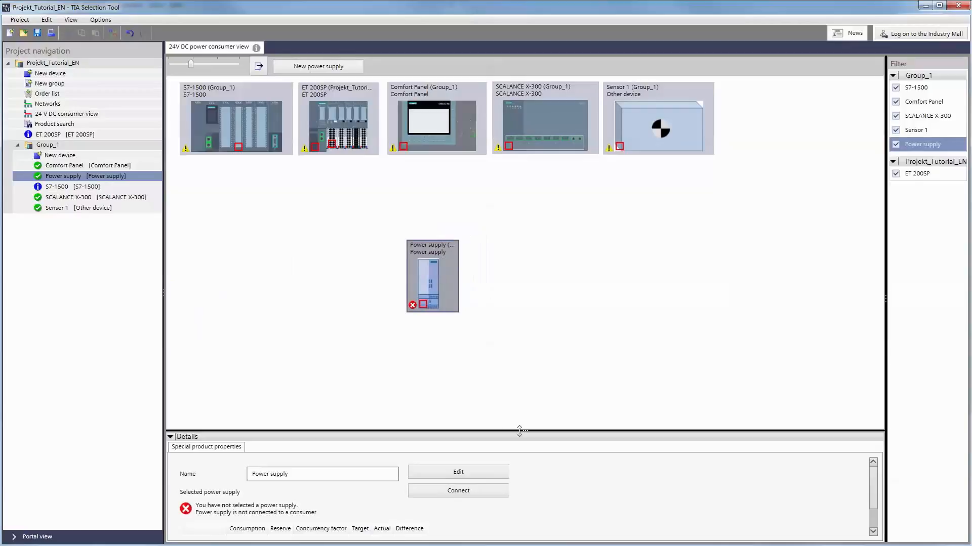
pyautogui.moveTo(521, 431); pyautogui.dragTo(525, 339)
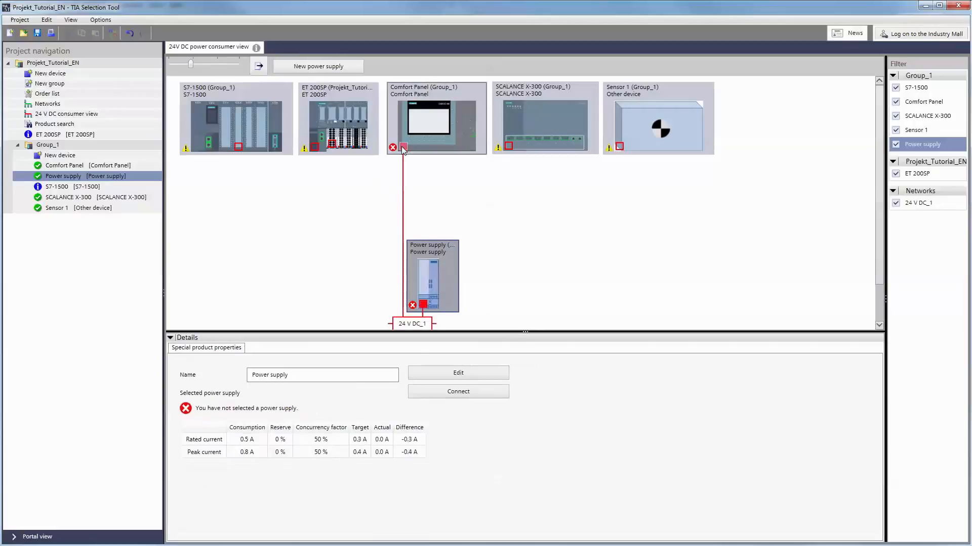
# Connect all five loads to the power supply on 24 V DC_1 via Connect > All
pyautogui.rightClick(433, 258)
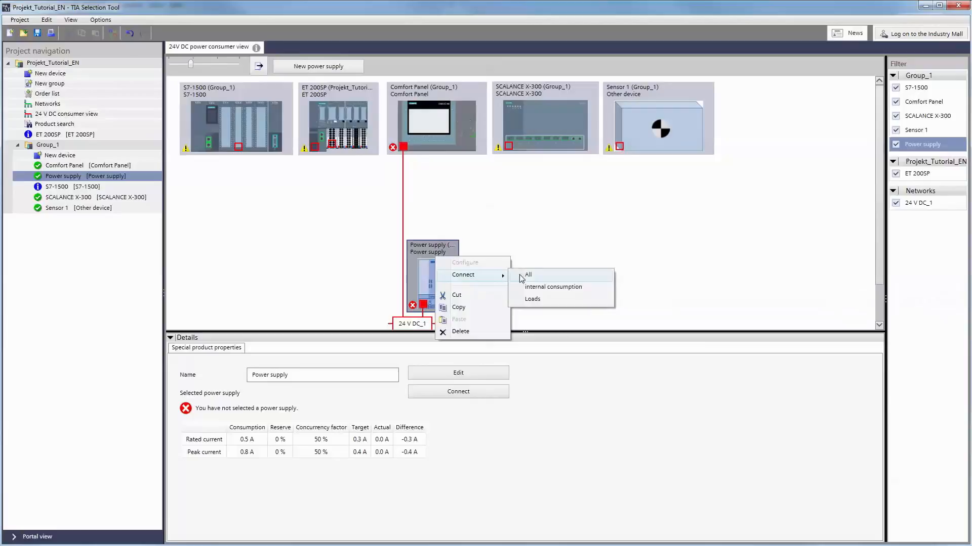
pyautogui.click(529, 276)
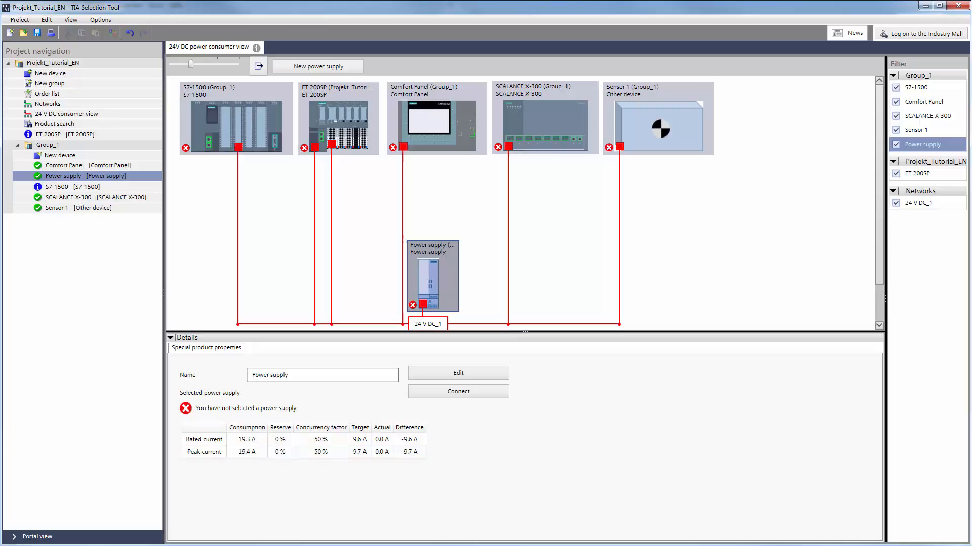
pyautogui.moveTo(453, 381)
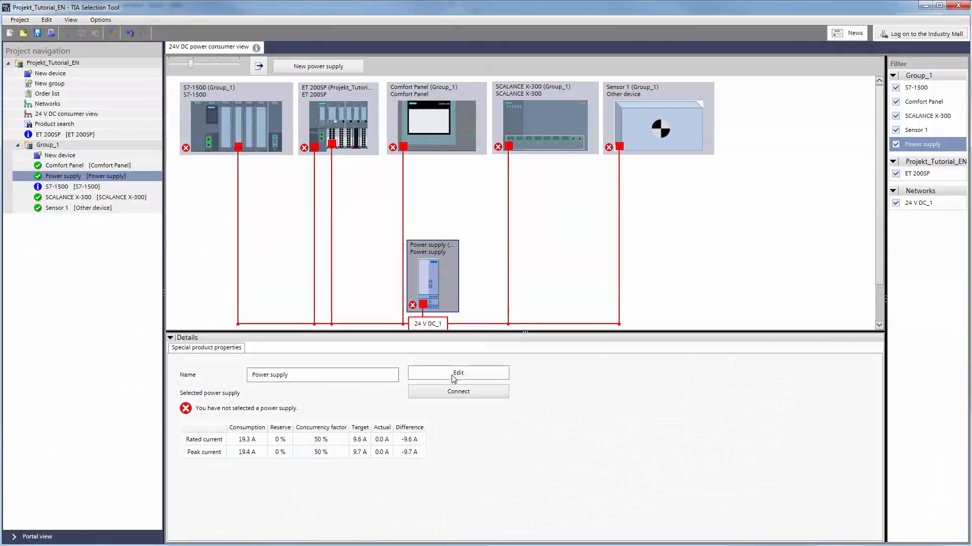
# In the supply settings, set 20 % reserve and 3-phase AC input voltage
pyautogui.click(458, 373)
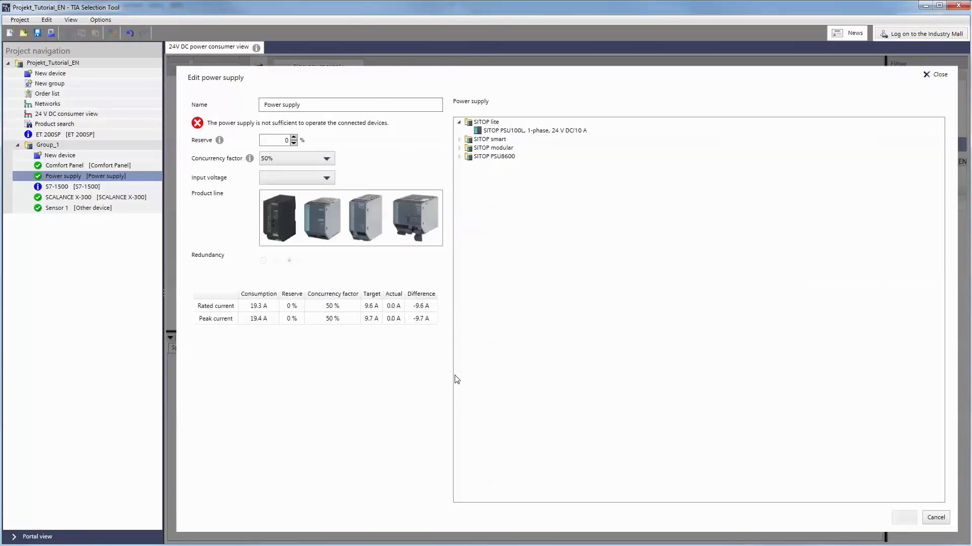
pyautogui.moveTo(480, 302)
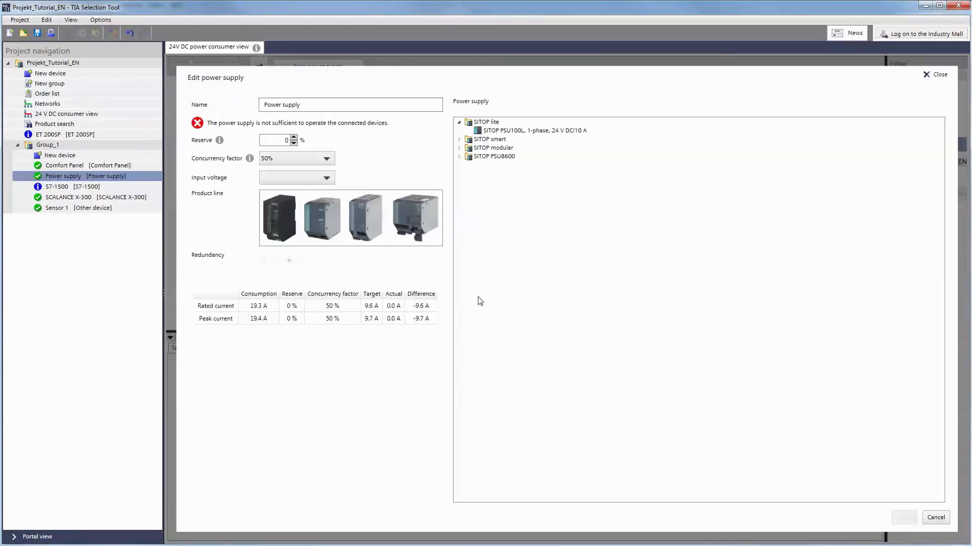
pyautogui.click(462, 139)
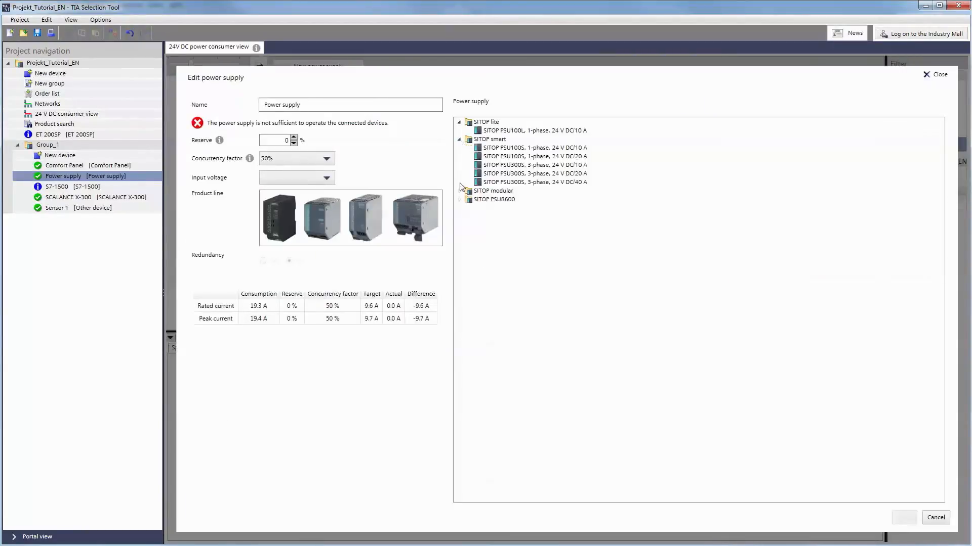
pyautogui.click(460, 191)
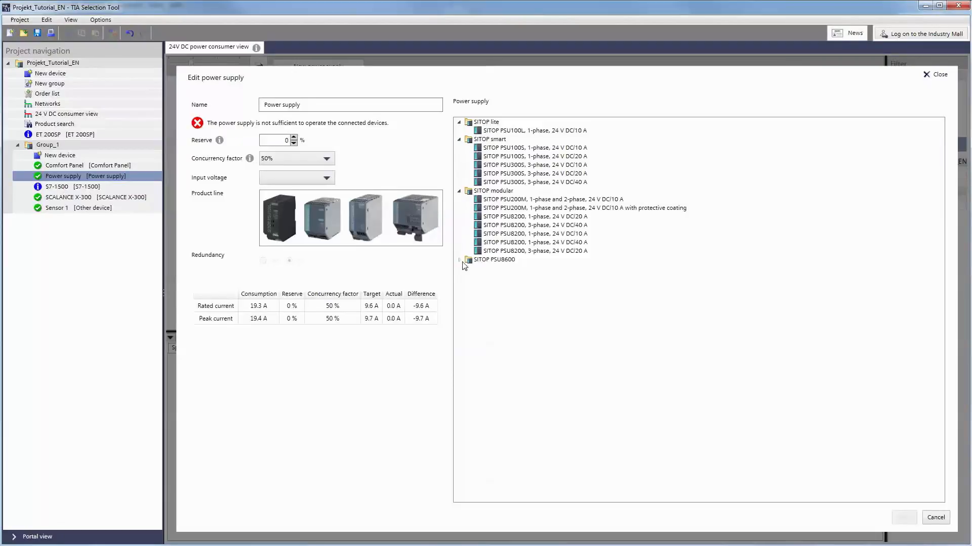
pyautogui.click(461, 259)
pyautogui.write('10')
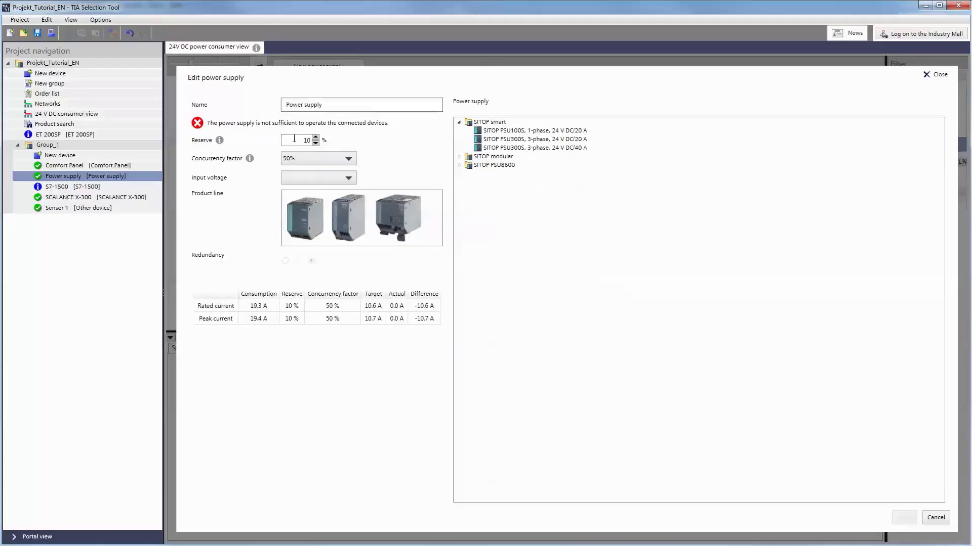
pyautogui.click(316, 138)
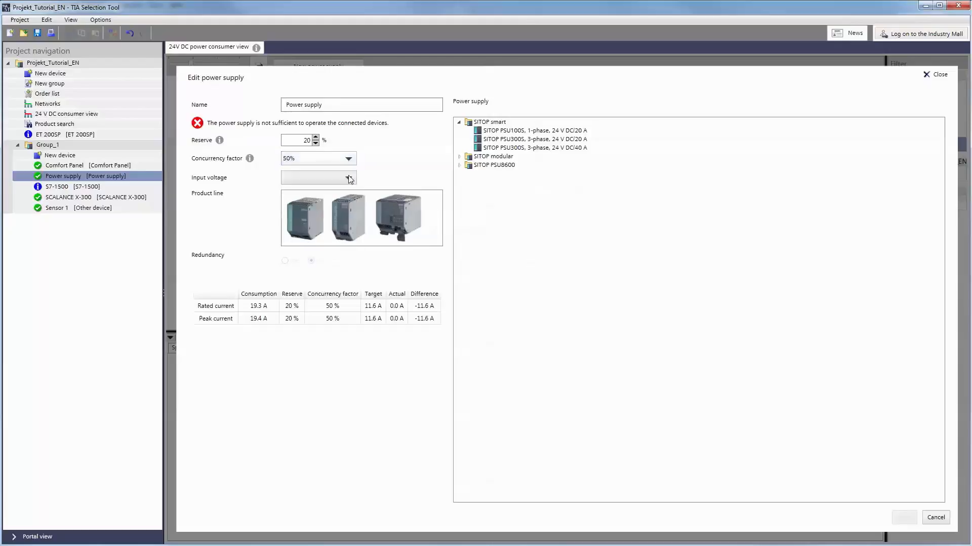
pyautogui.click(348, 177)
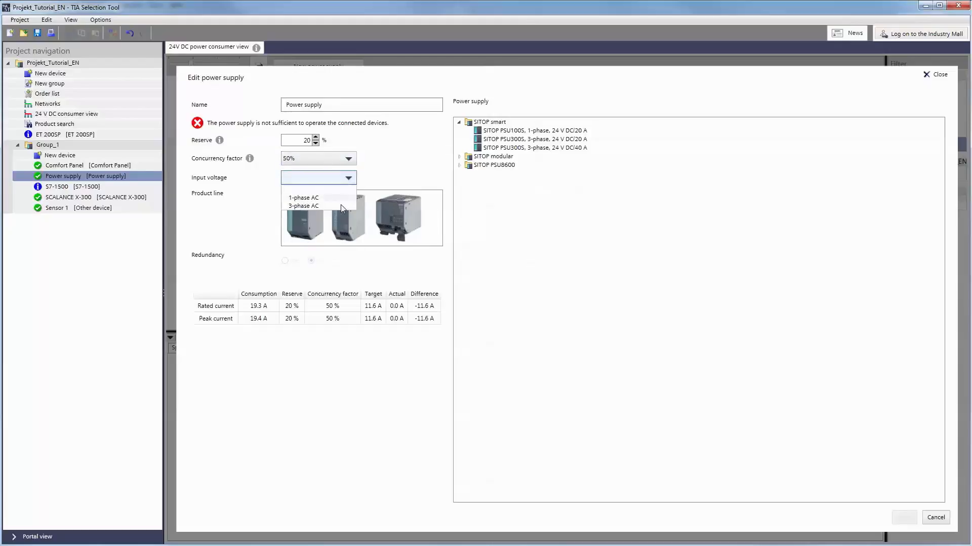
pyautogui.click(304, 205)
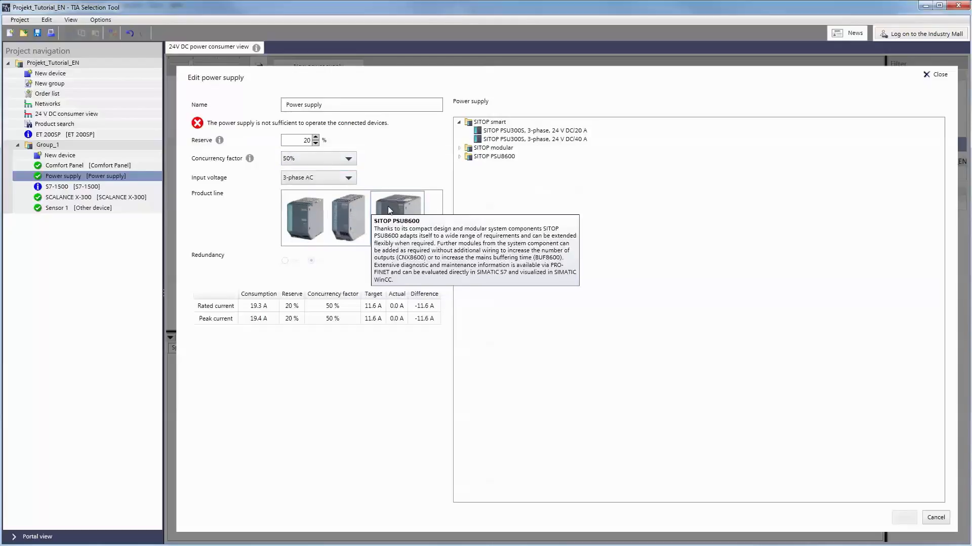
# Select the SITOP PSU8200 3-phase 24 V DC/40 A, make it redundant and apply
pyautogui.click(397, 212)
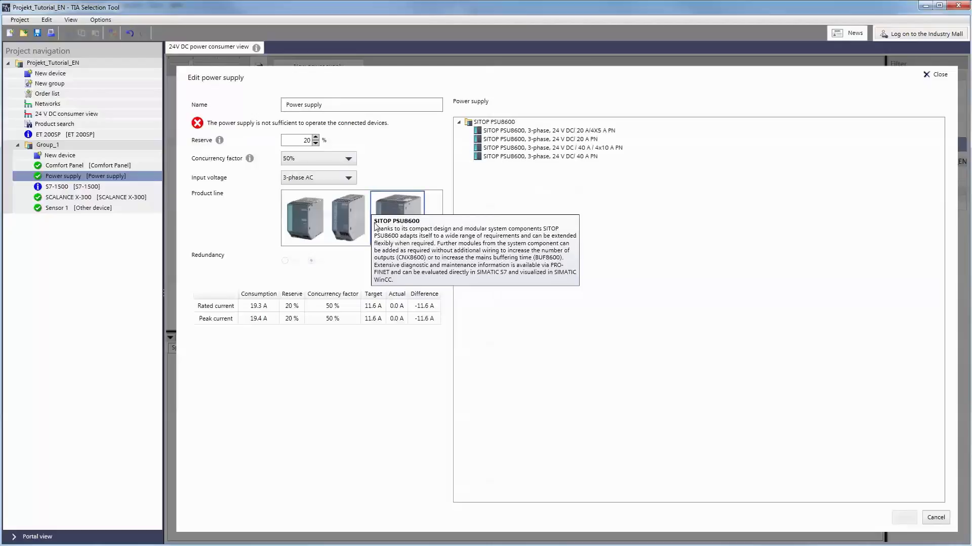
pyautogui.click(348, 217)
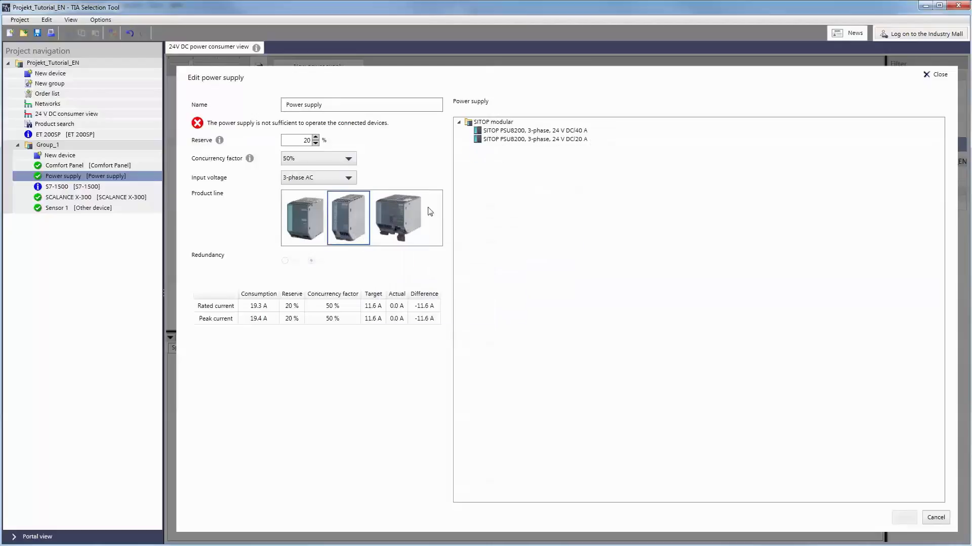
pyautogui.click(528, 131)
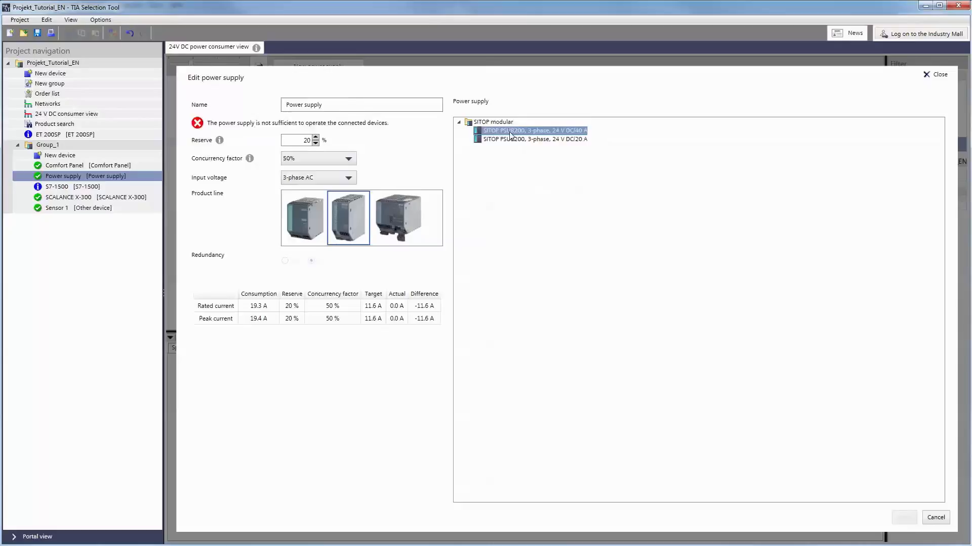
pyautogui.click(534, 130)
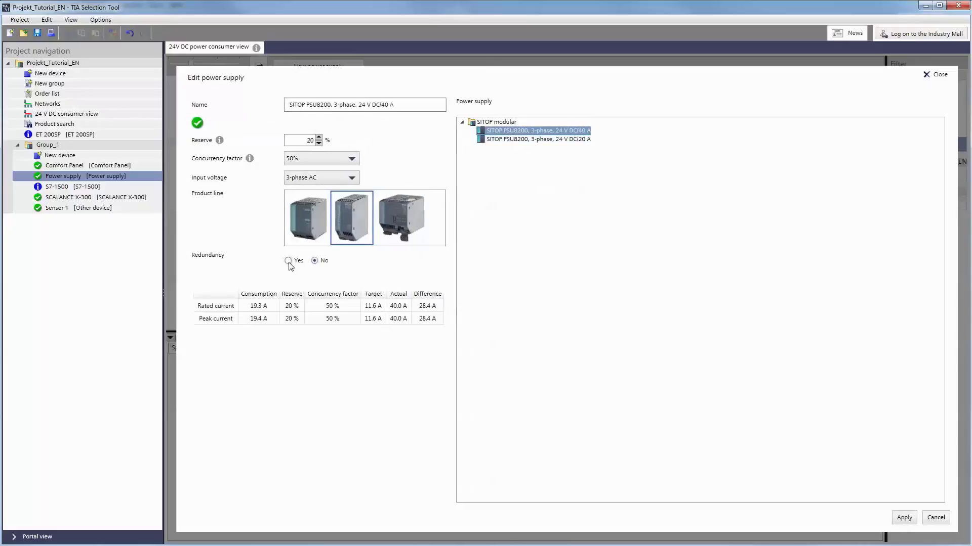
pyautogui.click(288, 261)
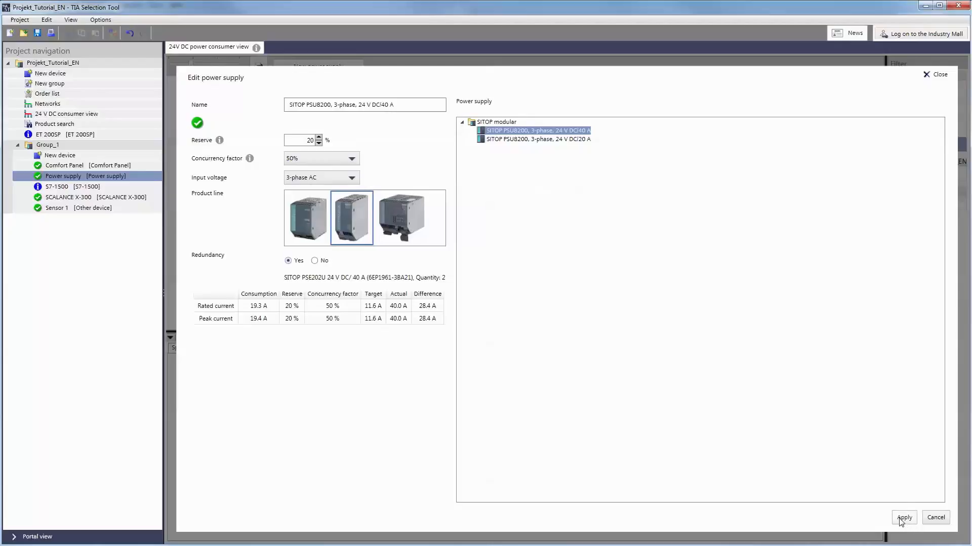
pyautogui.click(905, 518)
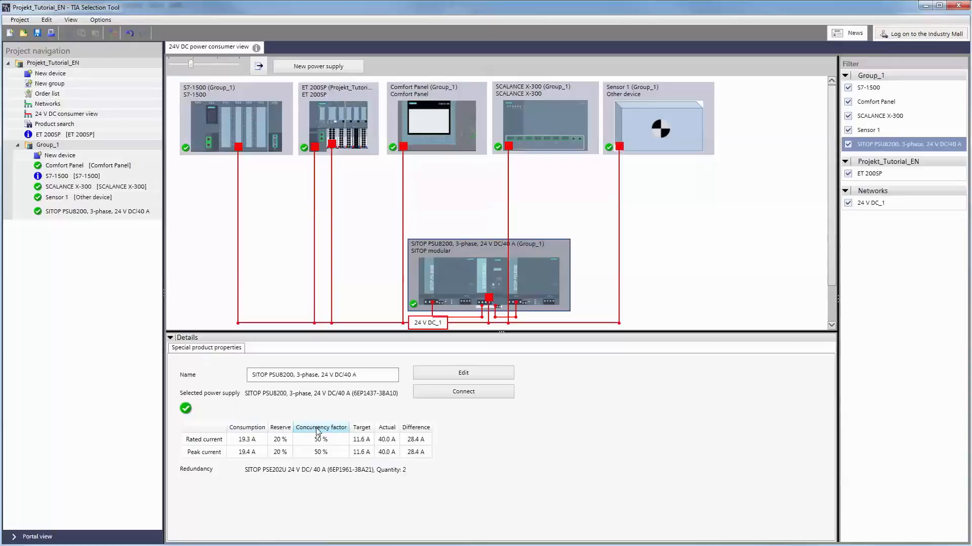
pyautogui.moveTo(387, 430)
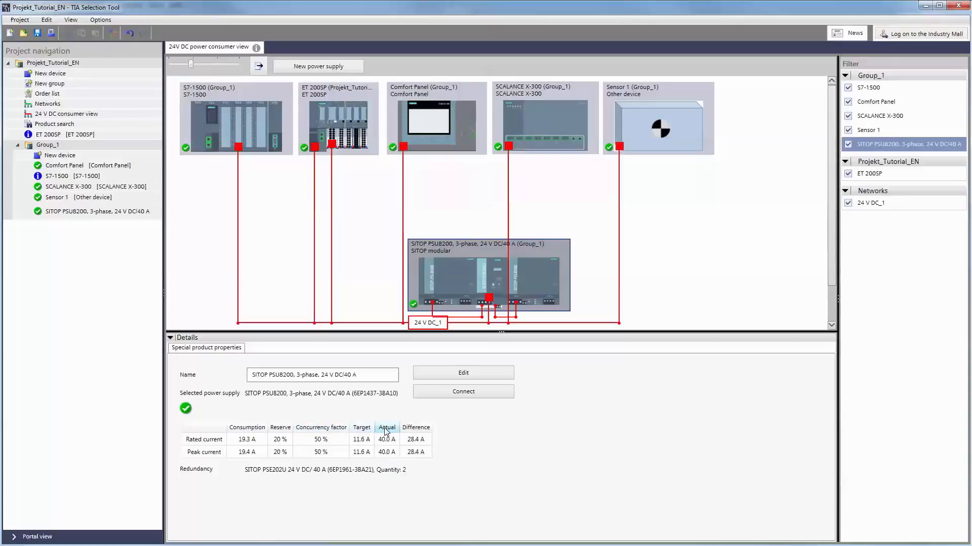
pyautogui.moveTo(450, 423)
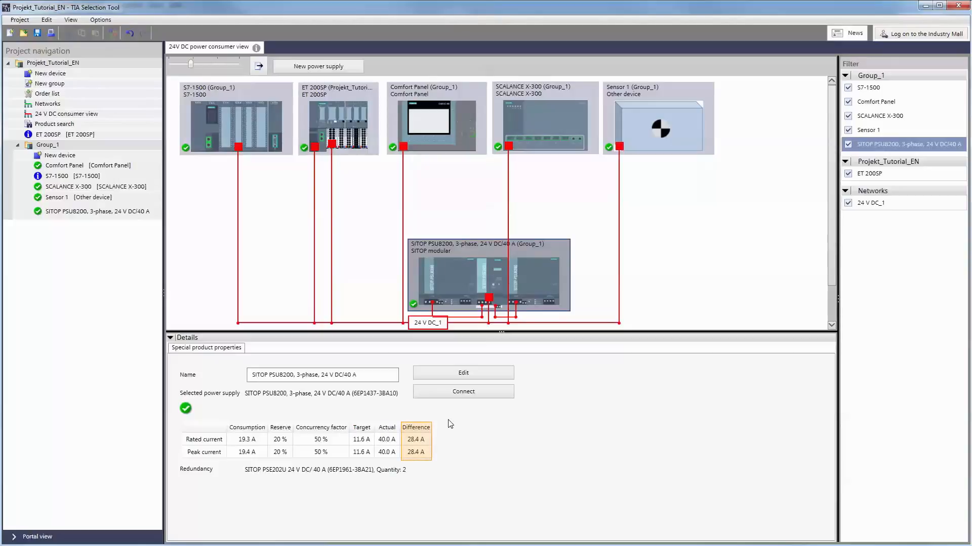
pyautogui.moveTo(453, 376)
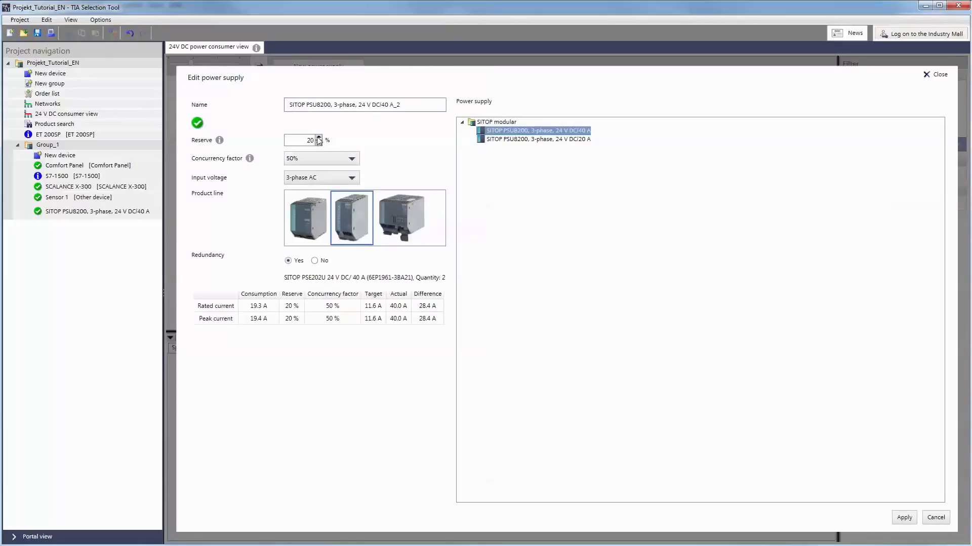
# Raise the PSU8200 supply's reserve to 40 % and apply it
pyautogui.click(318, 137)
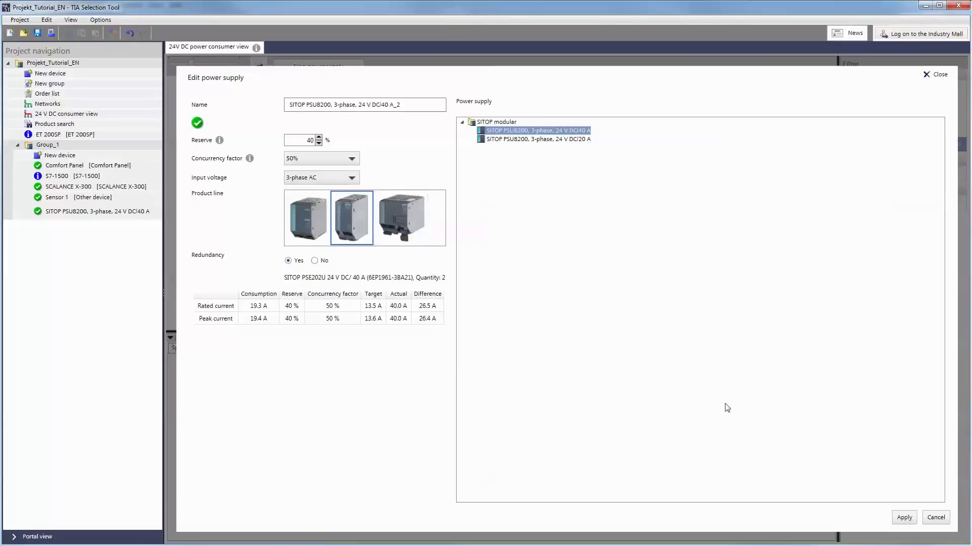
pyautogui.click(903, 518)
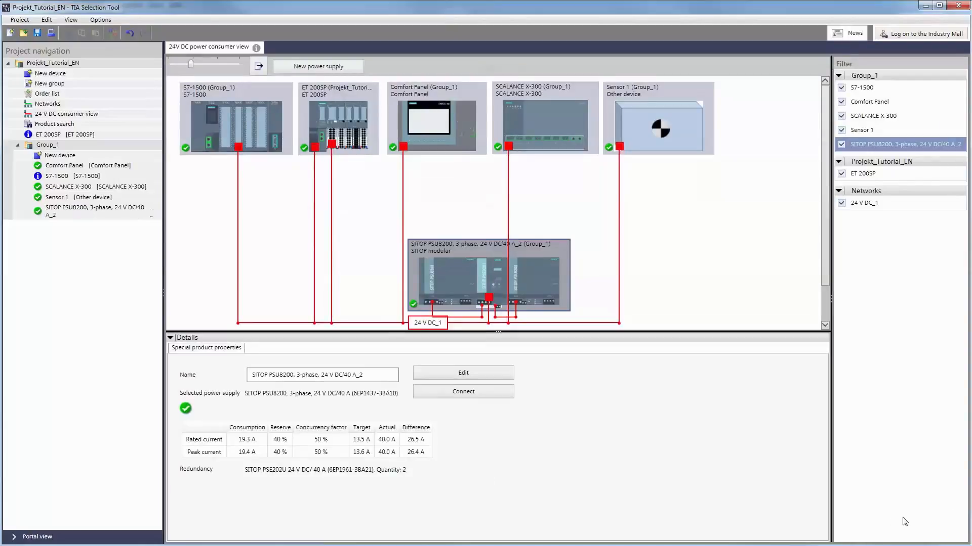